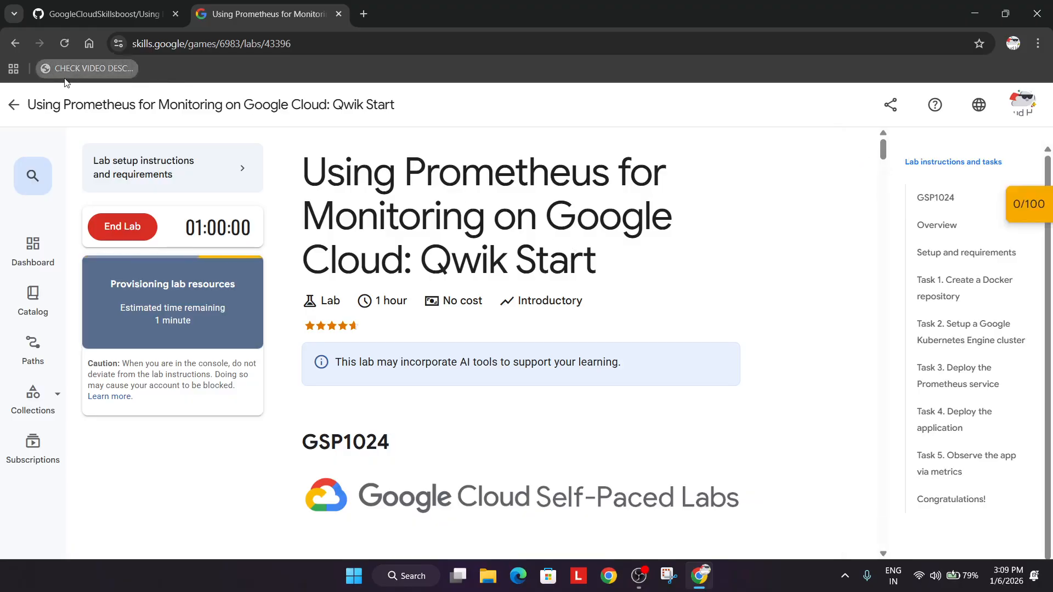
Review the Checkpoints panel from the 0/100 score badge while credentials provision.
click(1027, 204)
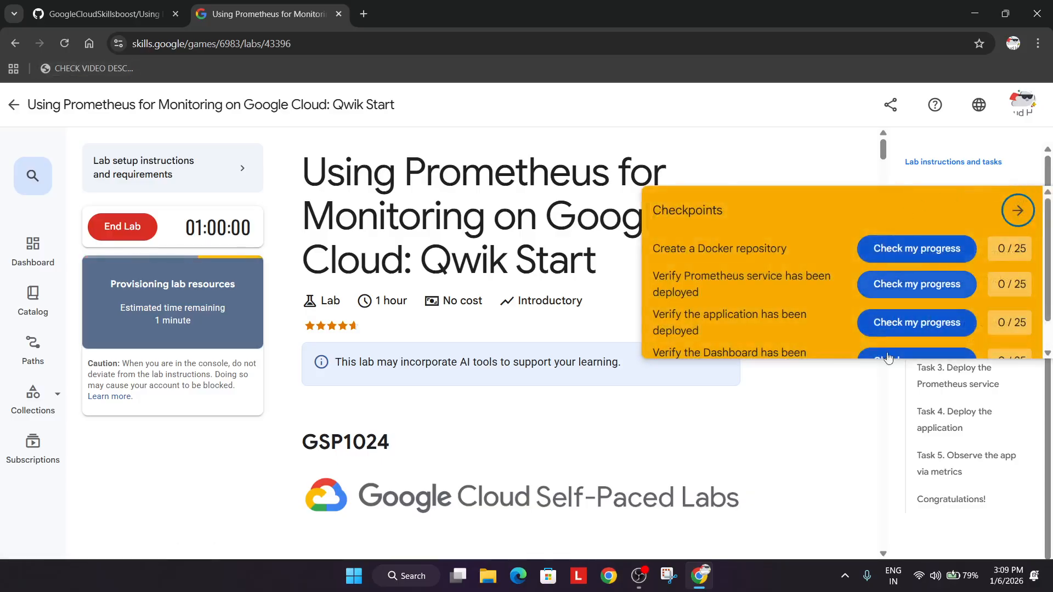
mouse_move(1022, 241)
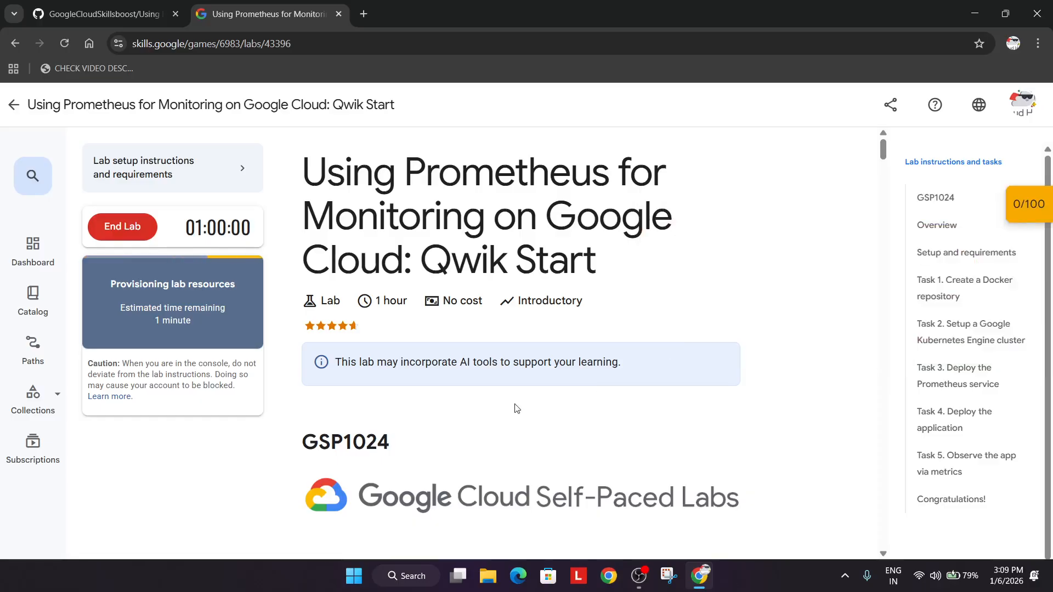
mouse_move(823, 424)
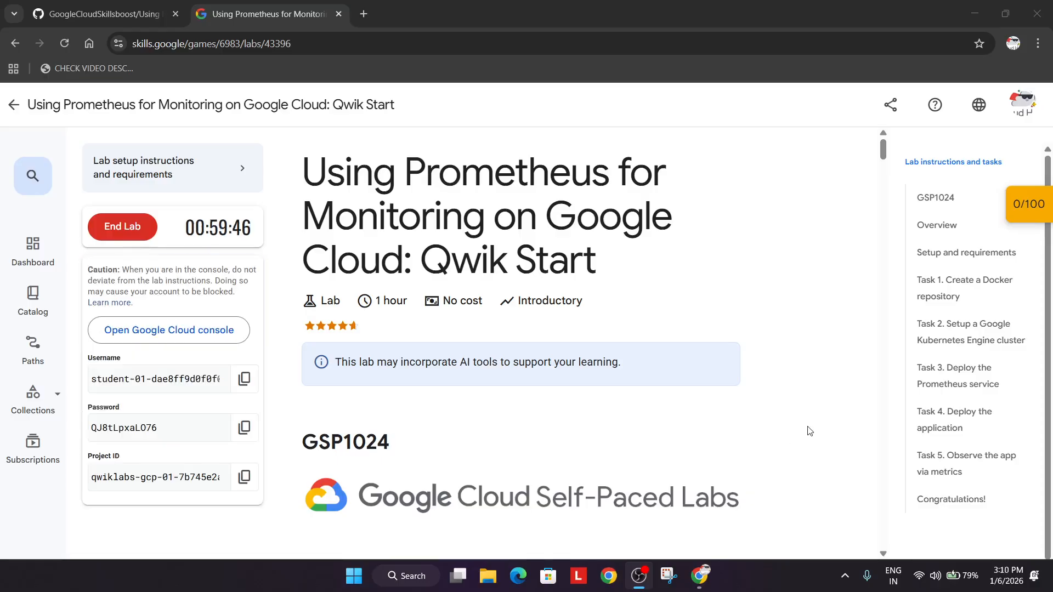
Launch the Google Cloud console in an incognito window and accept the student account welcome notice.
right_click(169, 331)
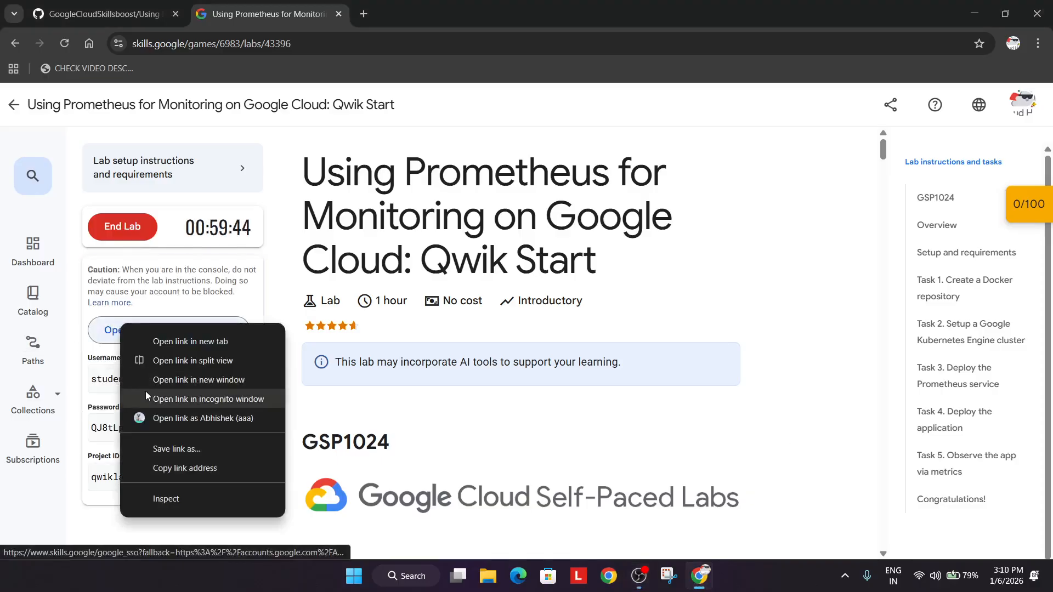
click(209, 399)
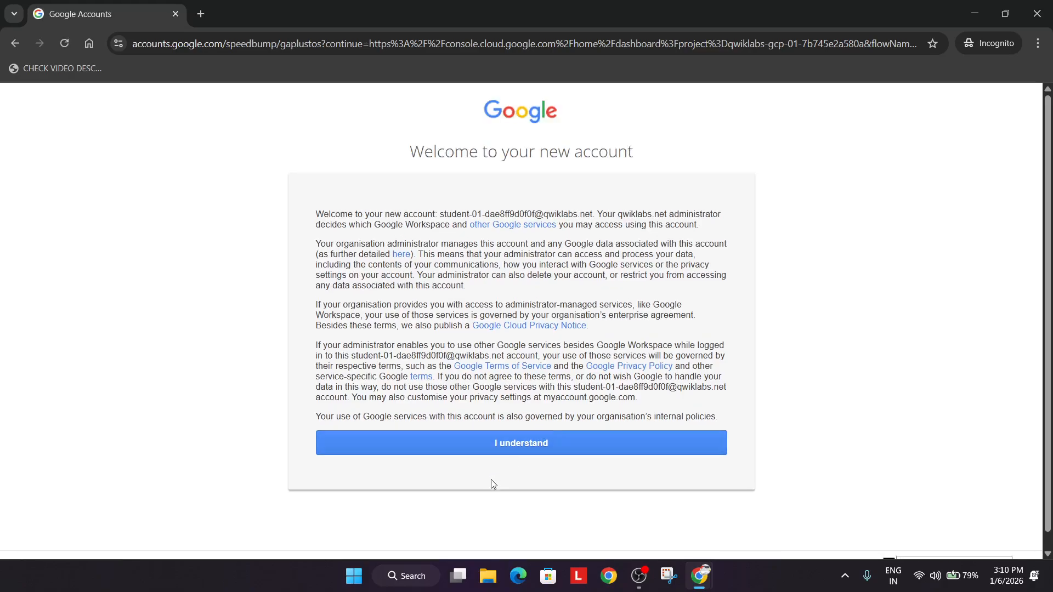
click(520, 442)
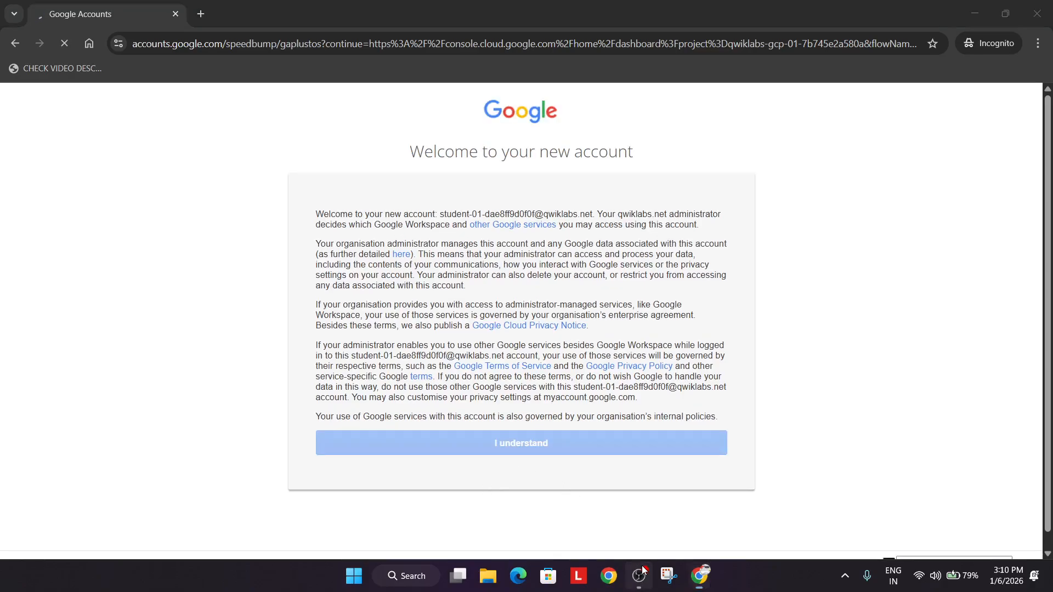
click(520, 442)
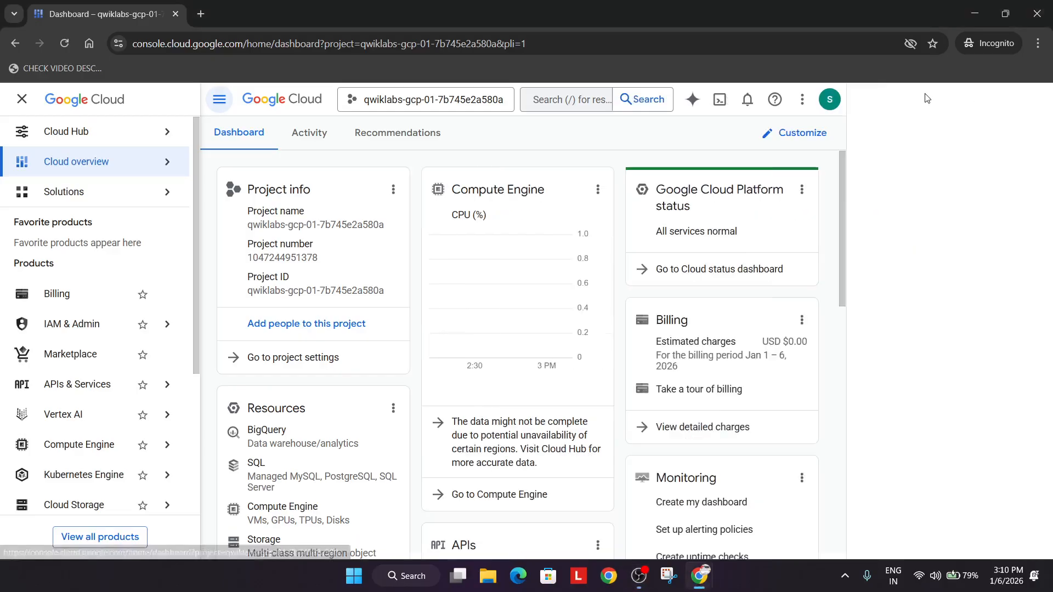
Activate Cloud Shell, dismissing the billing tutorial, and authorize it to use the account credentials.
click(698, 388)
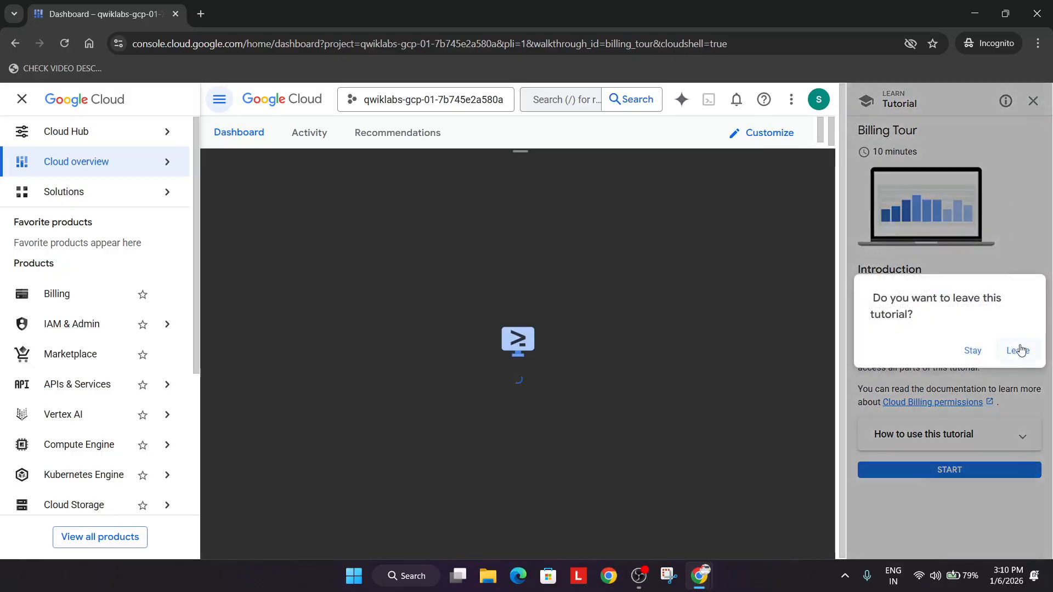
click(1019, 350)
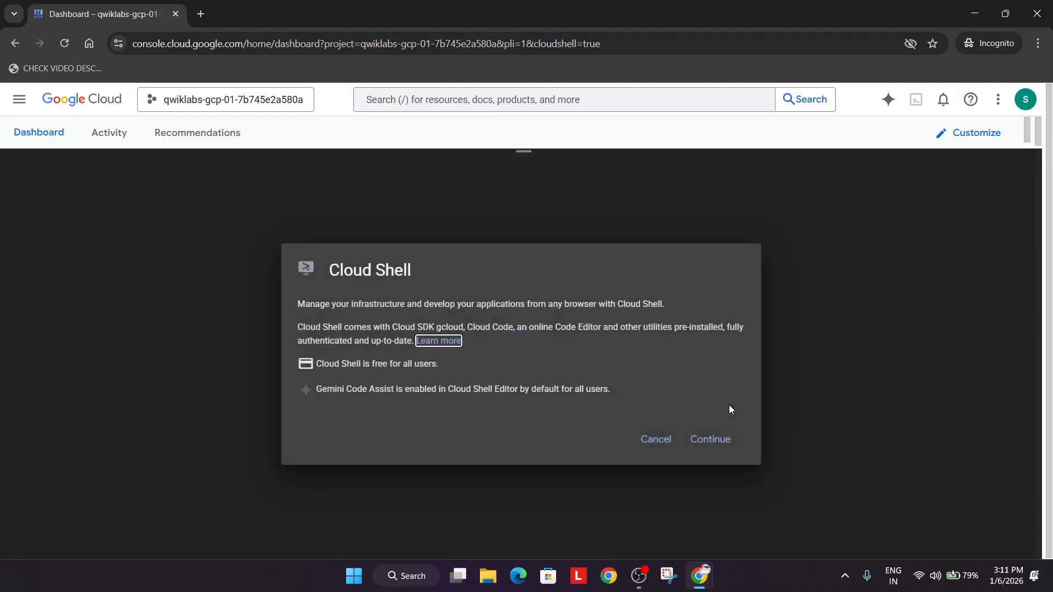
click(709, 438)
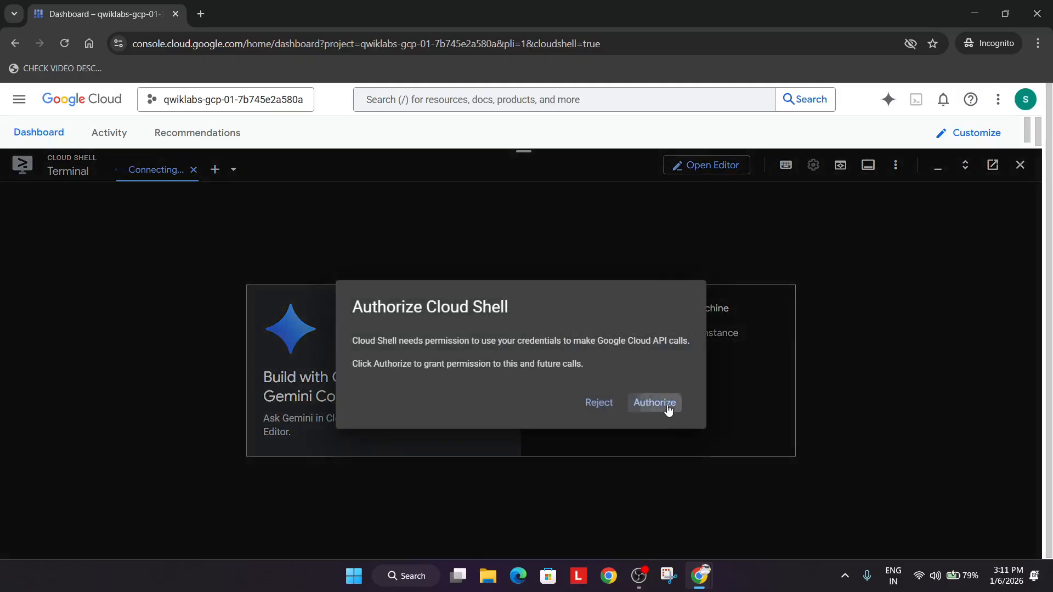
click(654, 402)
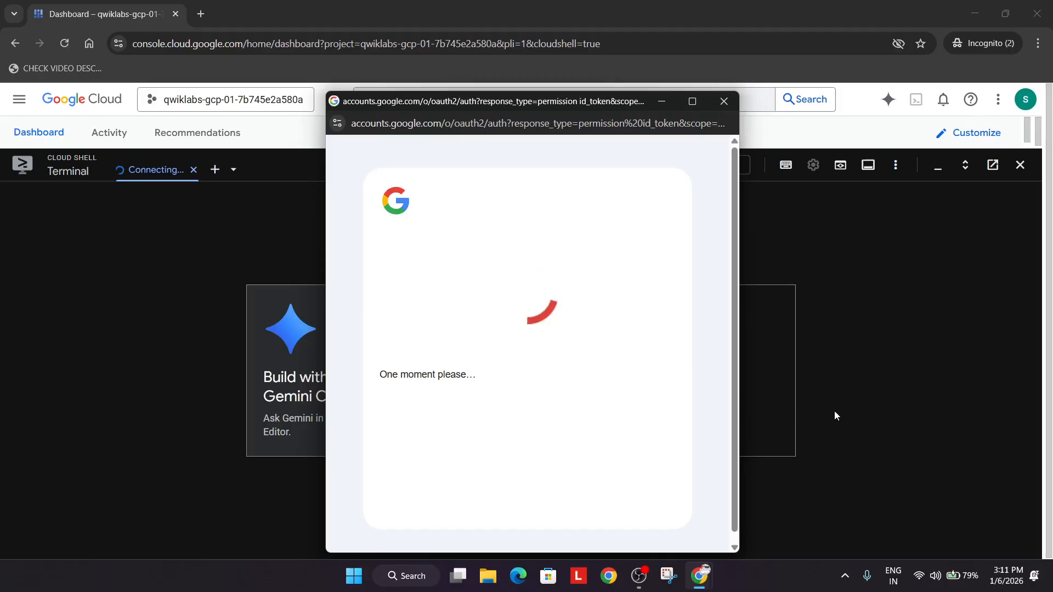
click(724, 101)
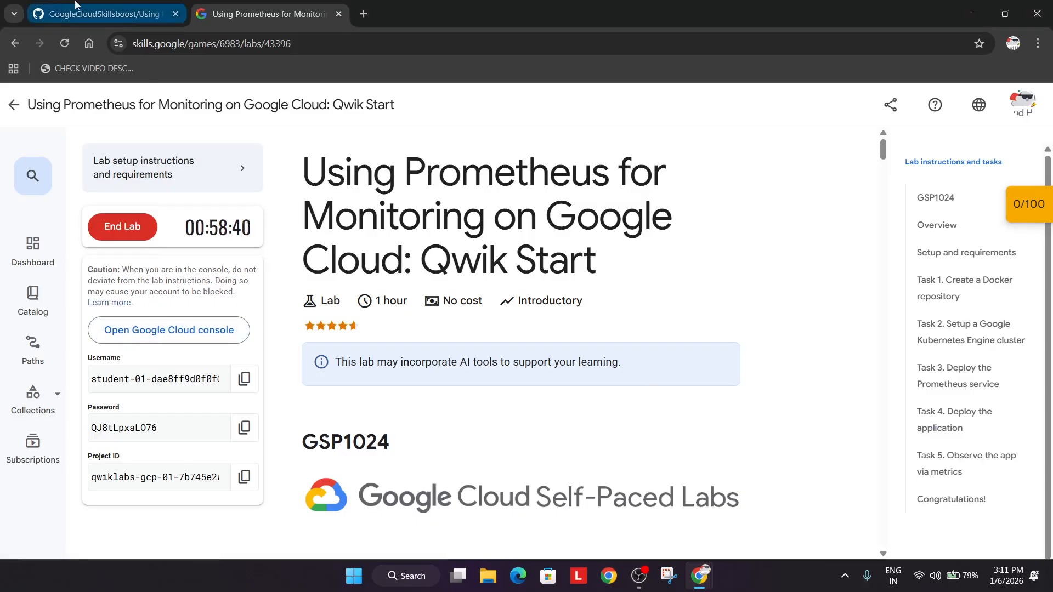
Copy the setup commands from the GitHub page, run them in Cloud Shell and return to the lab page.
click(101, 13)
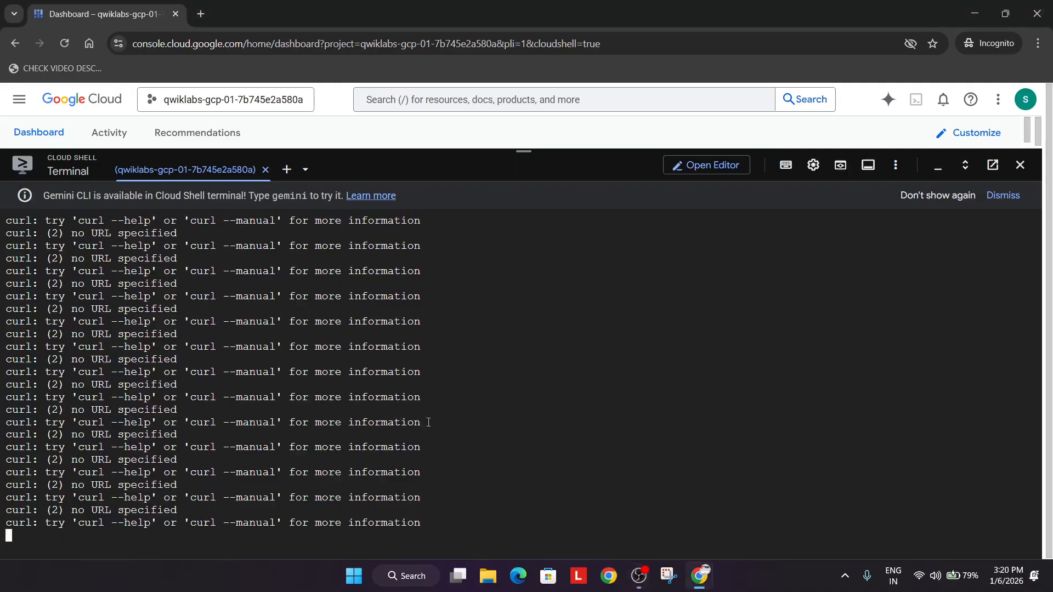
click(262, 13)
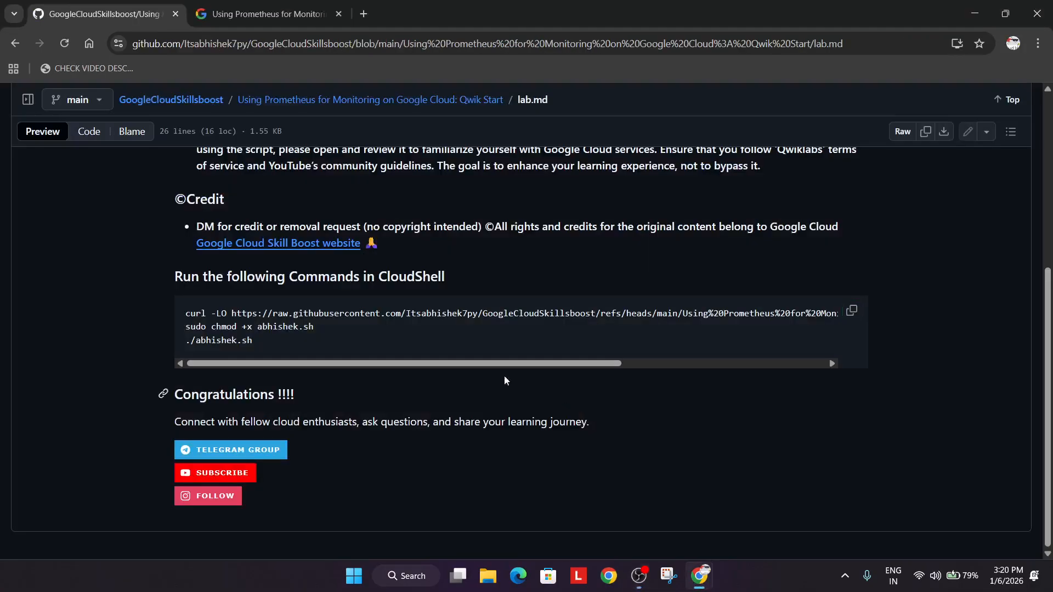
click(268, 13)
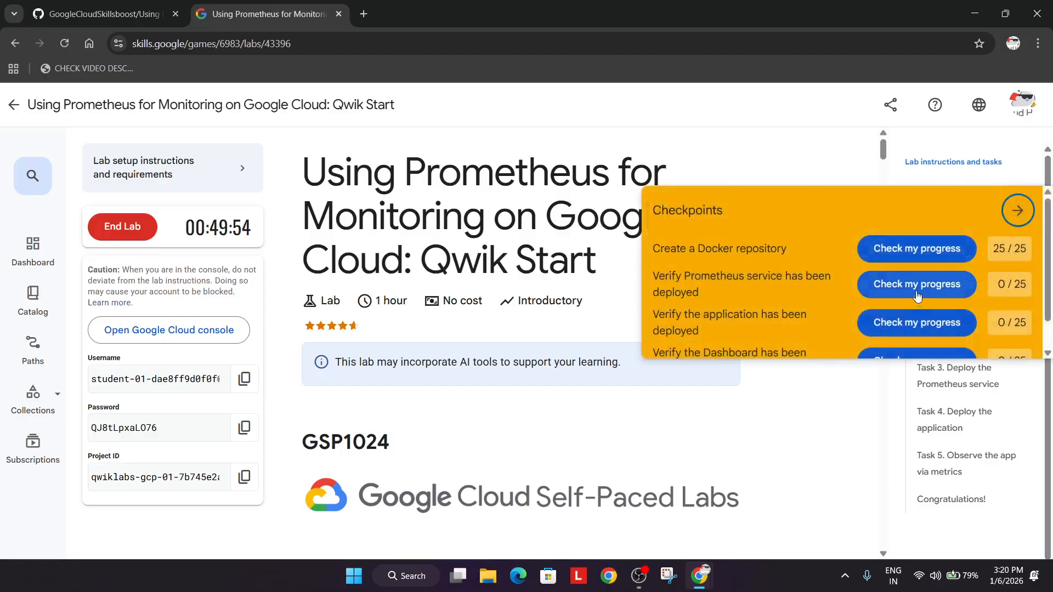
Check the Prometheus service, Monitoring dashboard and application deployment checkpoints, reaching 75/100.
click(915, 284)
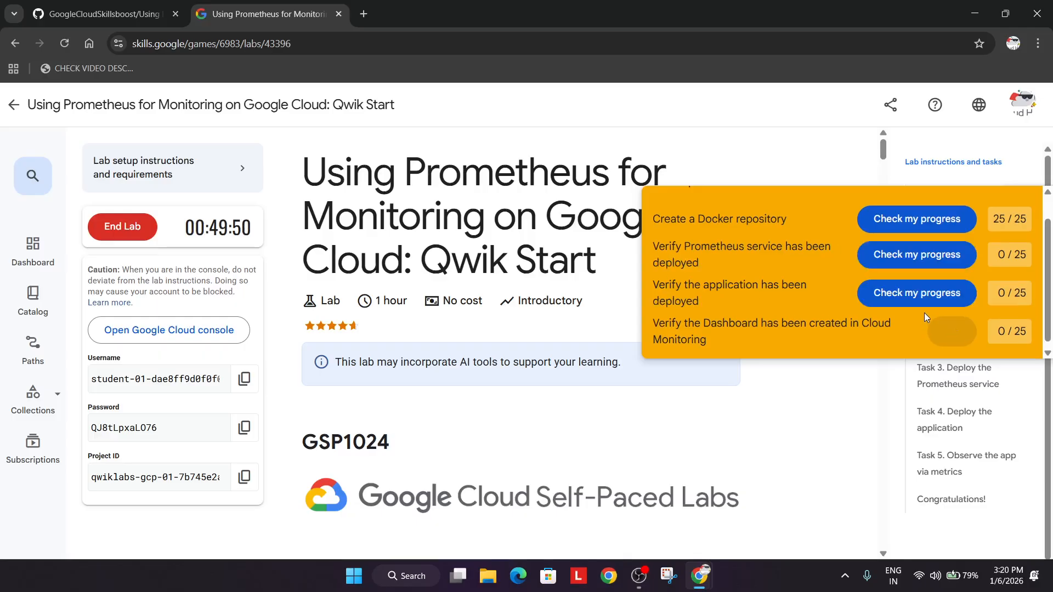
click(914, 254)
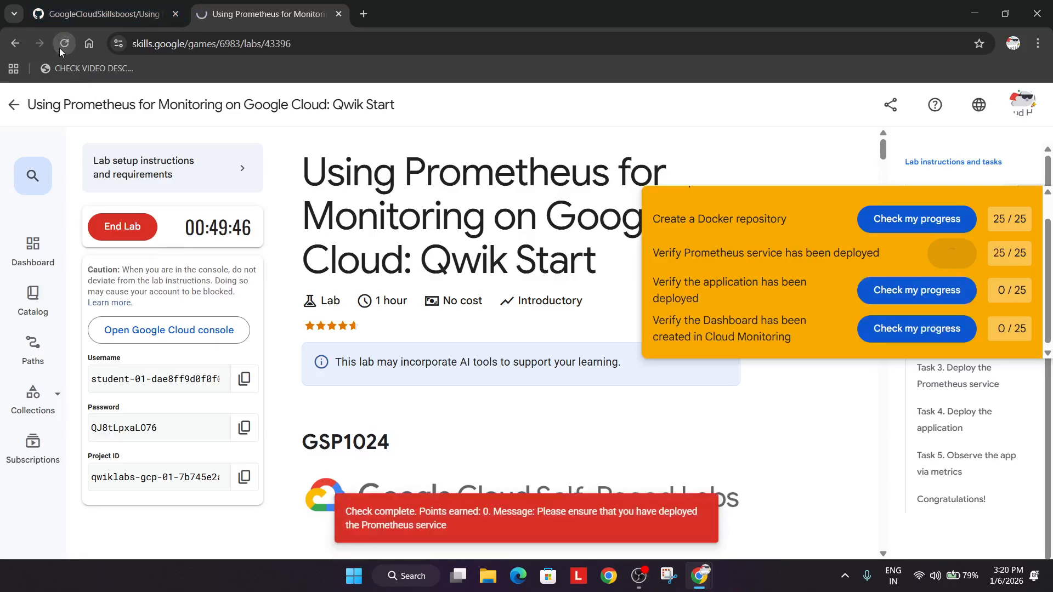
click(64, 43)
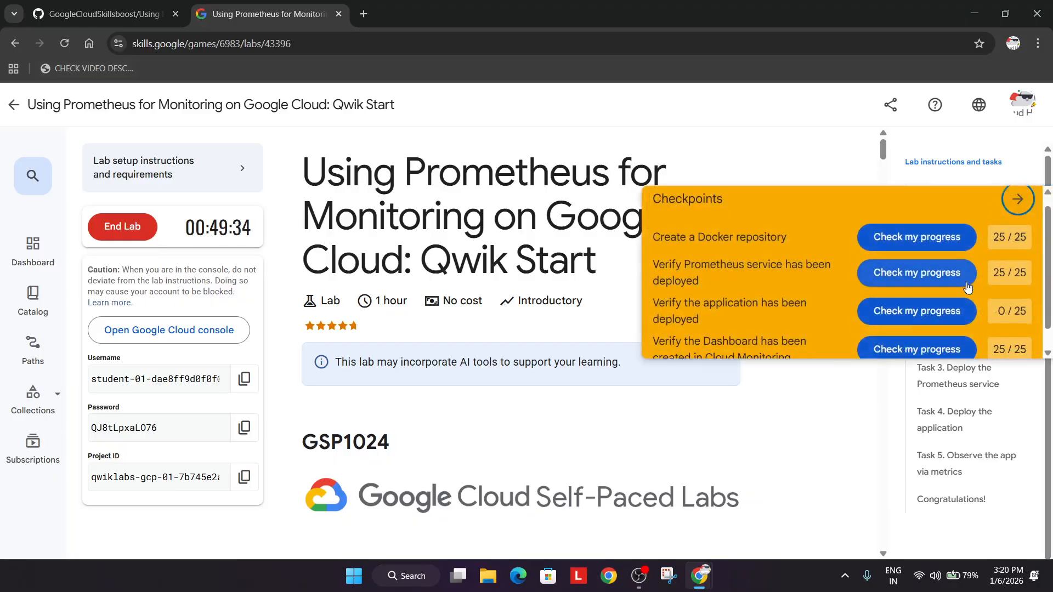
click(914, 311)
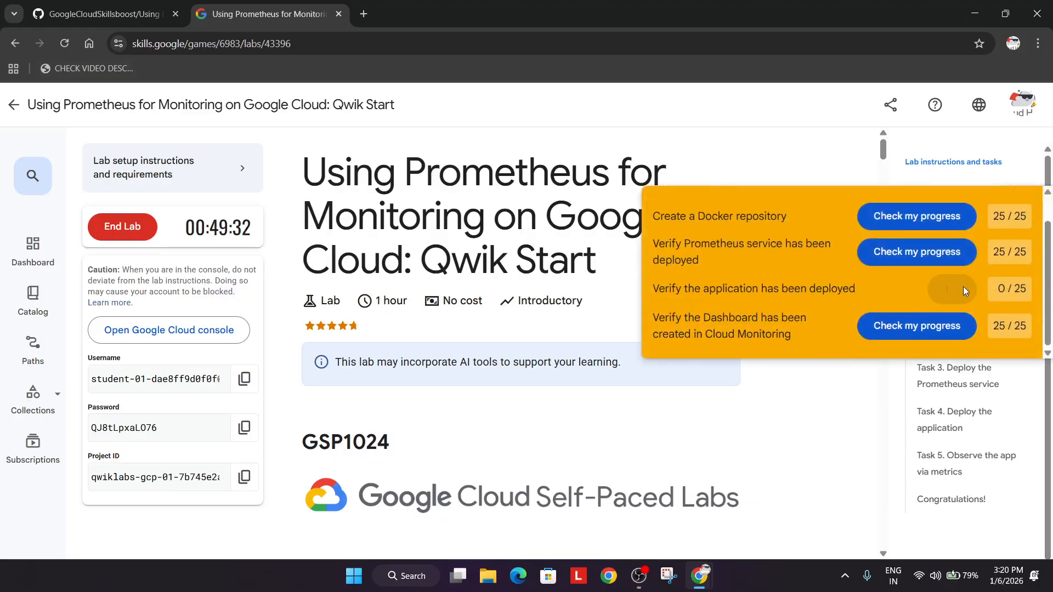
click(915, 287)
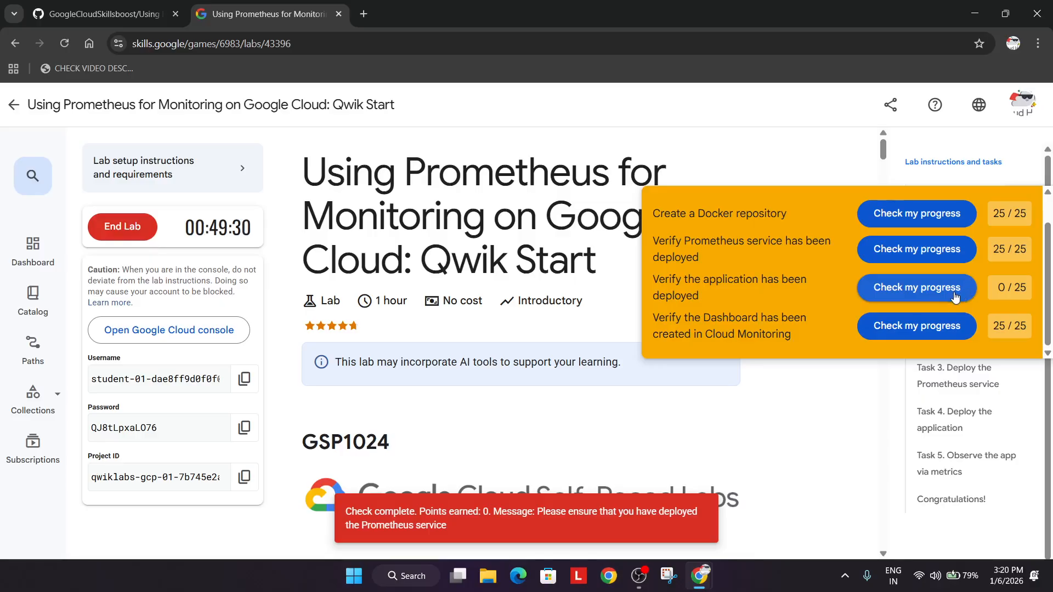
click(916, 289)
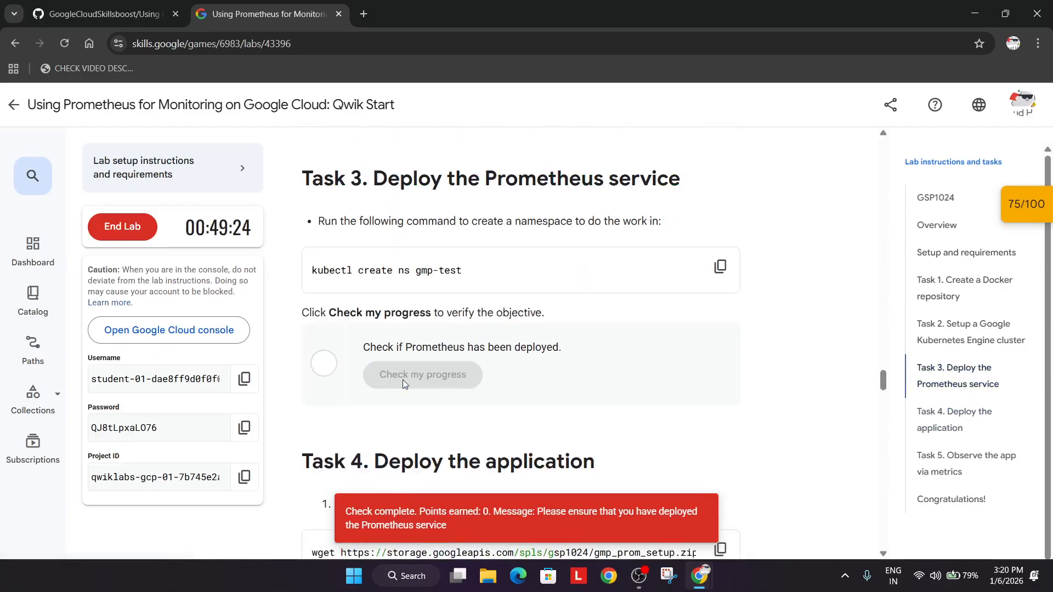
Confirm Task 3 shows Assessment Completed, then switch to the Cloud Console window.
scroll(down, 3)
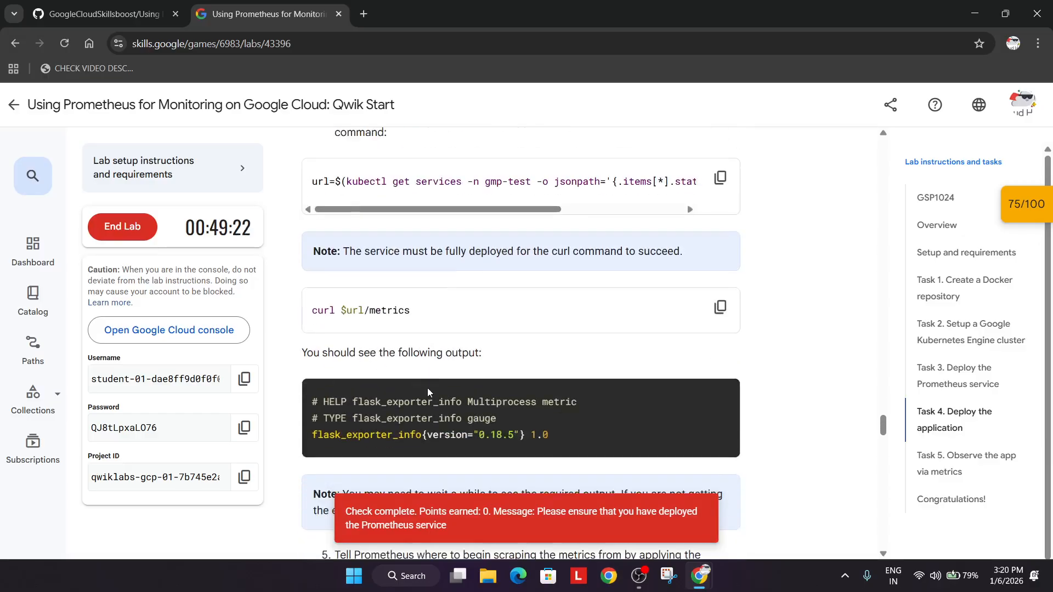
scroll(up, 3)
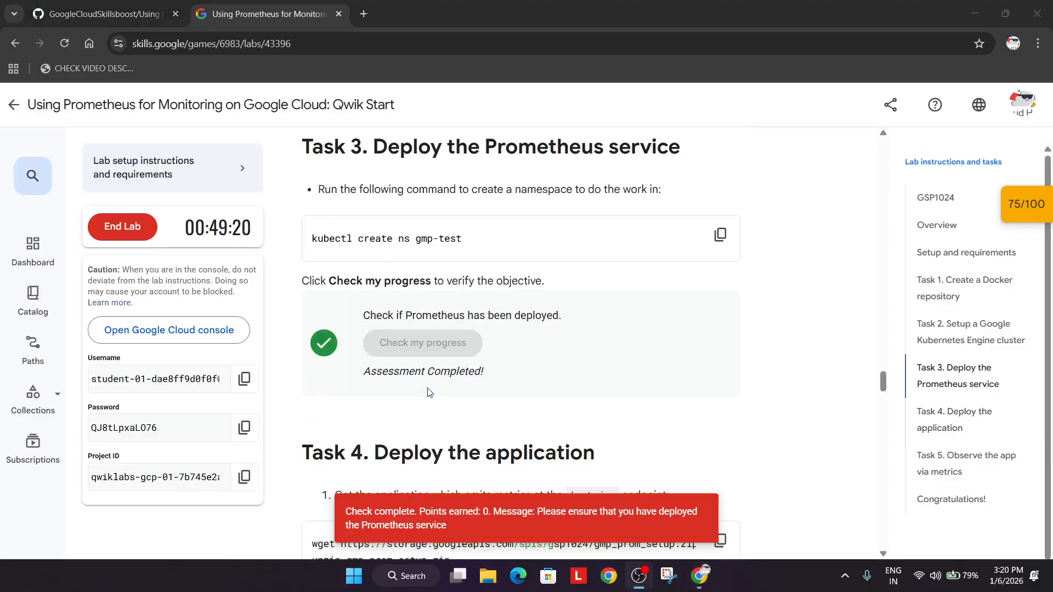
click(1025, 204)
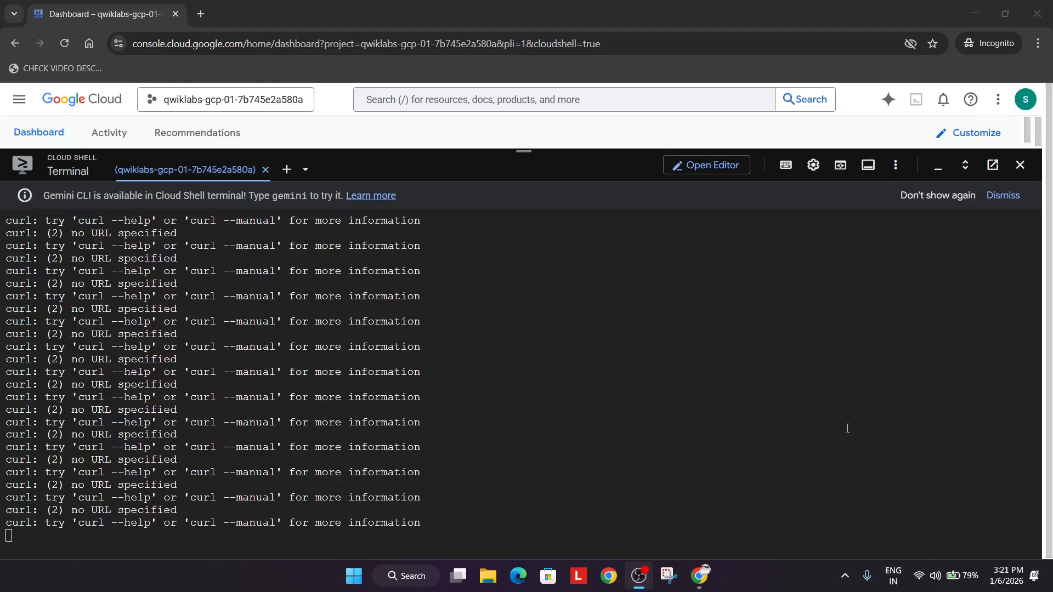
Return to the lab page showing 100/100 and end the lab.
click(269, 13)
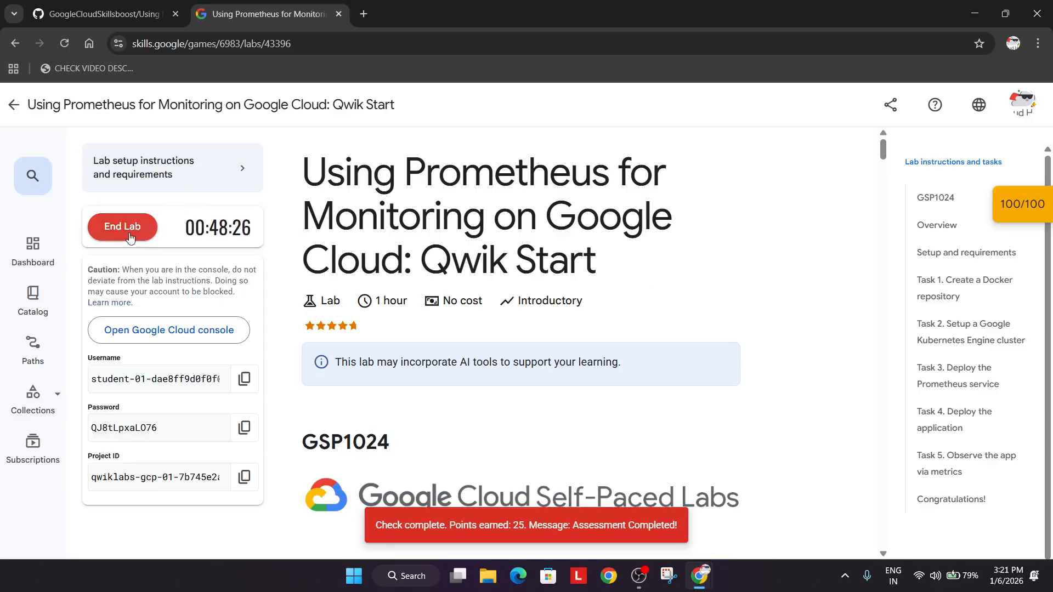
click(122, 227)
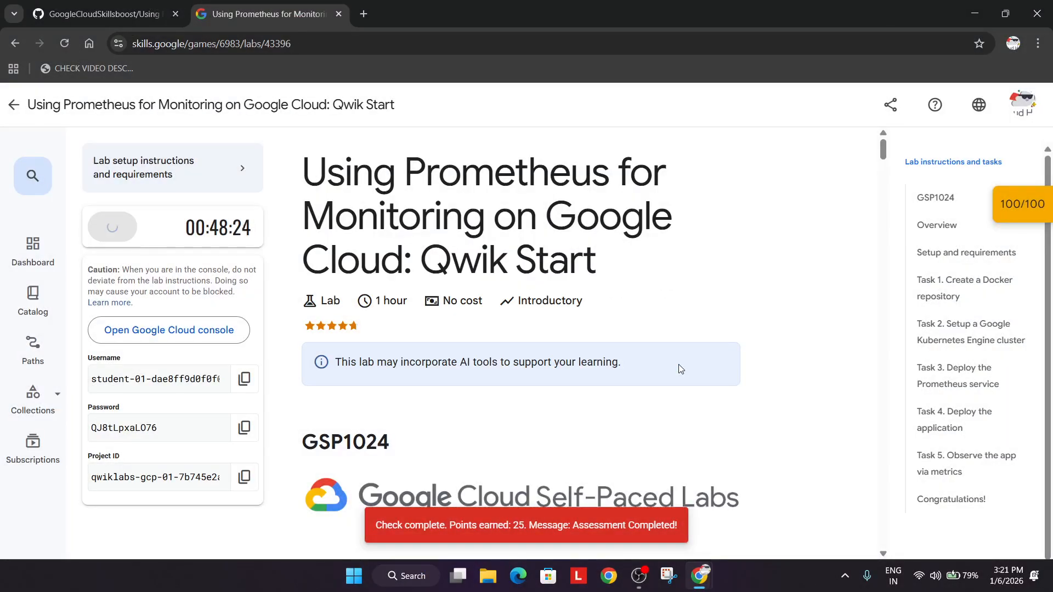